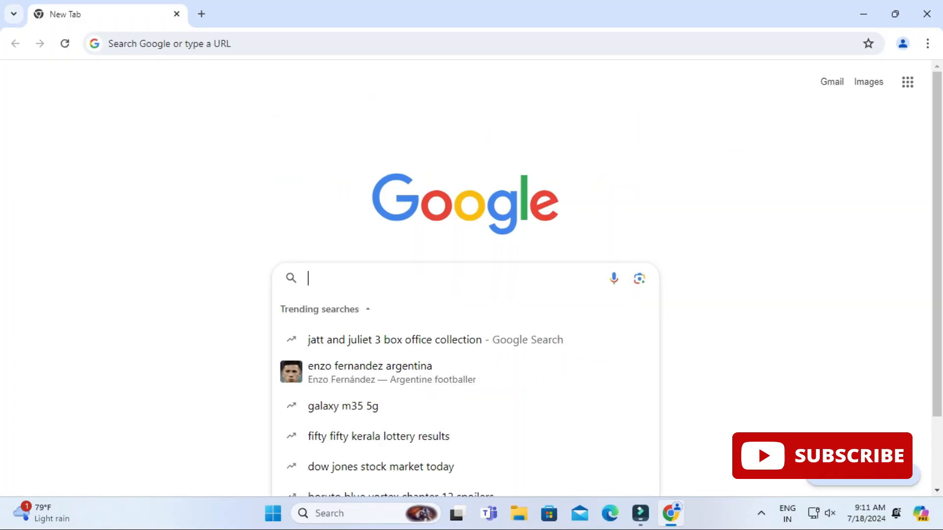
Step: Search Google for 'oracle express edition download' using the autocomplete suggestion
type("oracle ex")
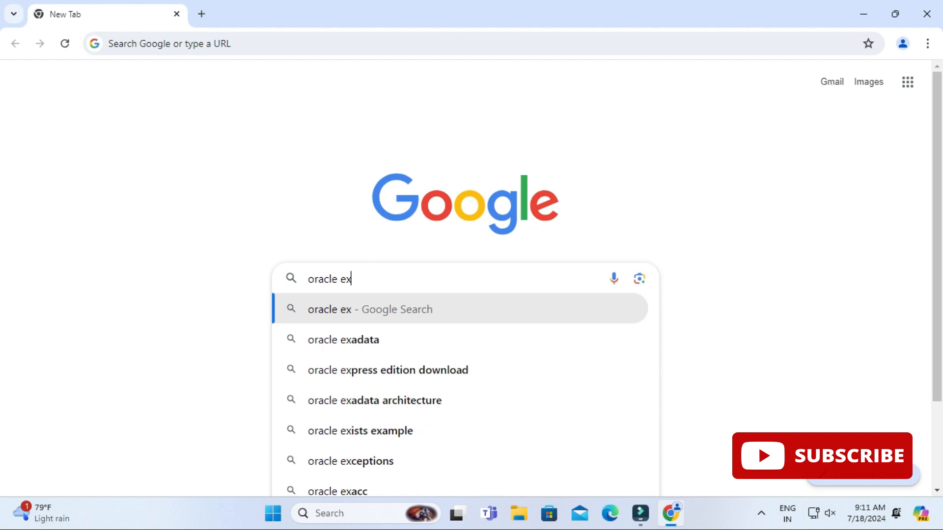
left_click(388, 370)
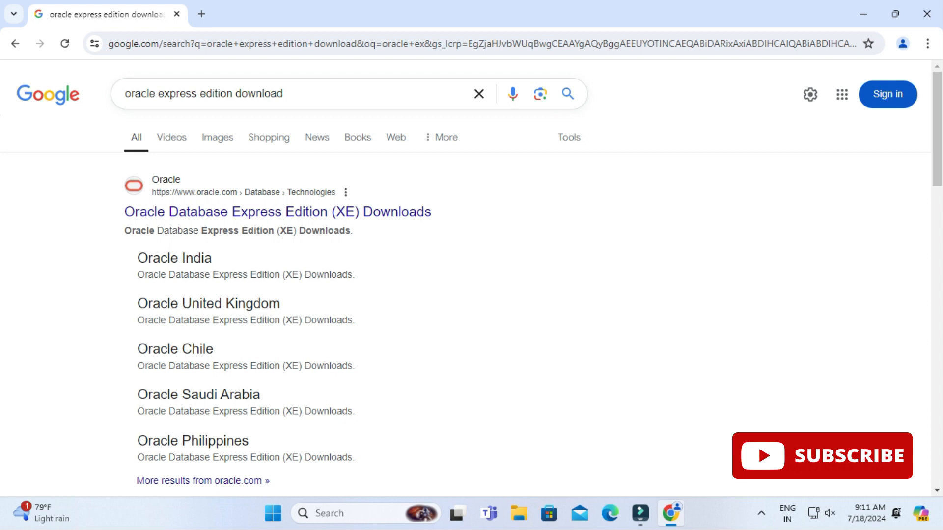
mouse_move(276, 211)
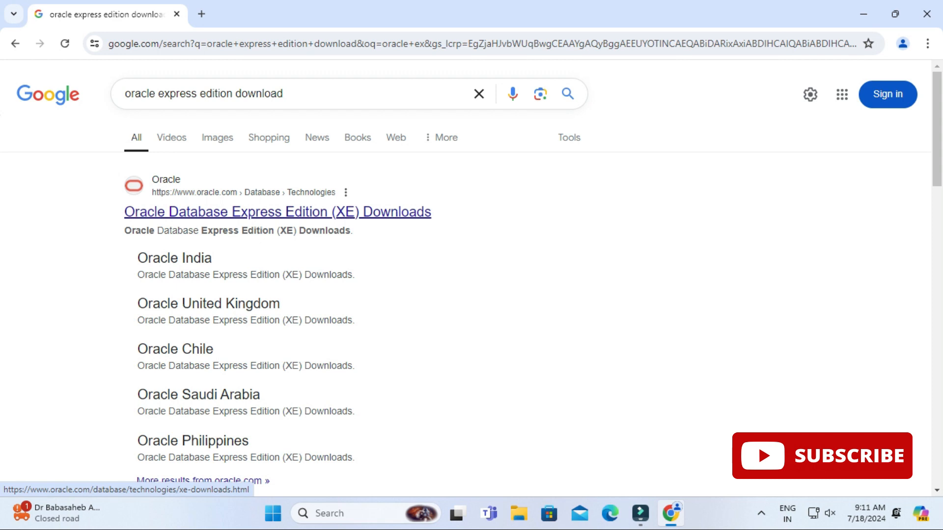
Step: Open Oracle's Database XE downloads page and dismiss the sales chat popup
left_click(277, 212)
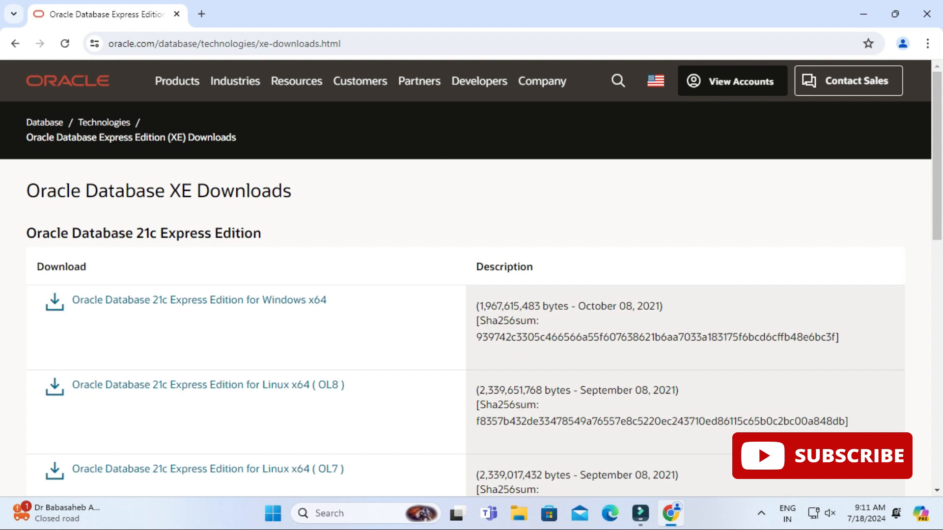
left_click(654, 80)
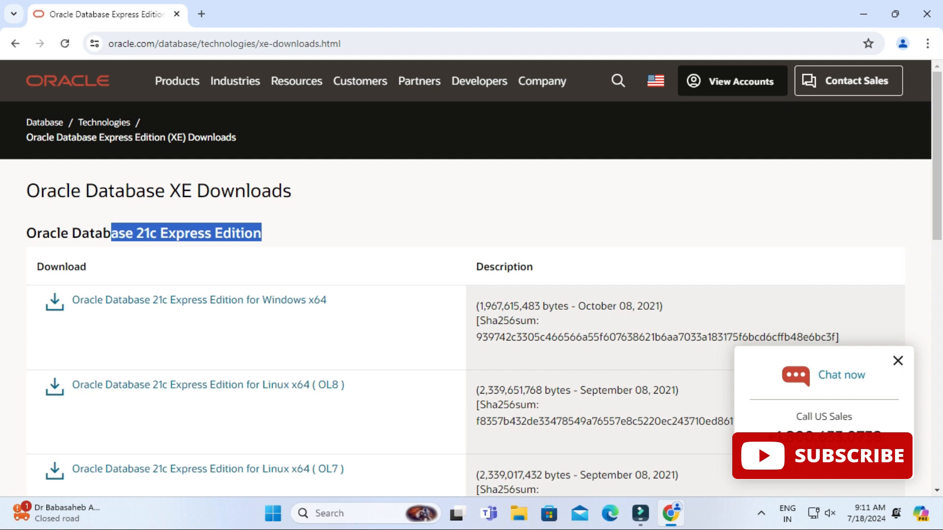
left_click(897, 361)
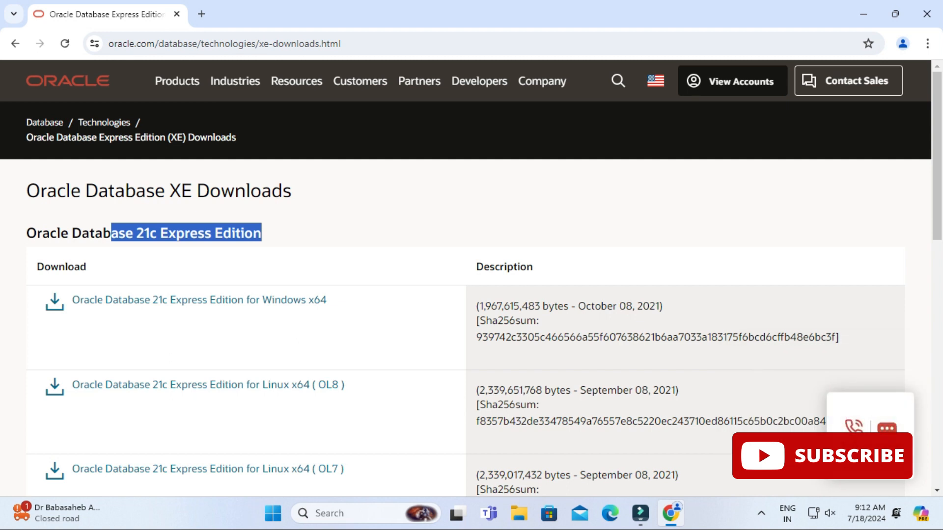
Step: Download the 21c Express Edition Windows x64 zip and show it in its folder
left_click(198, 300)
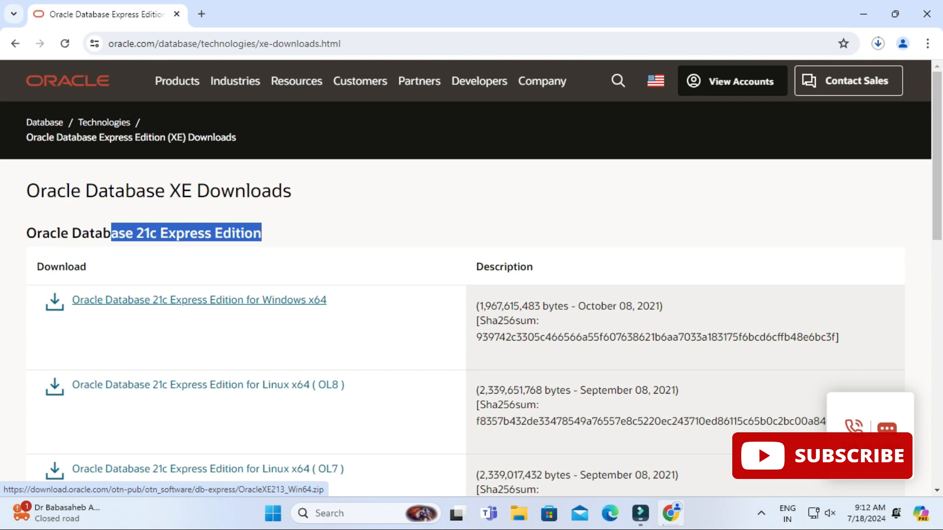
left_click(198, 300)
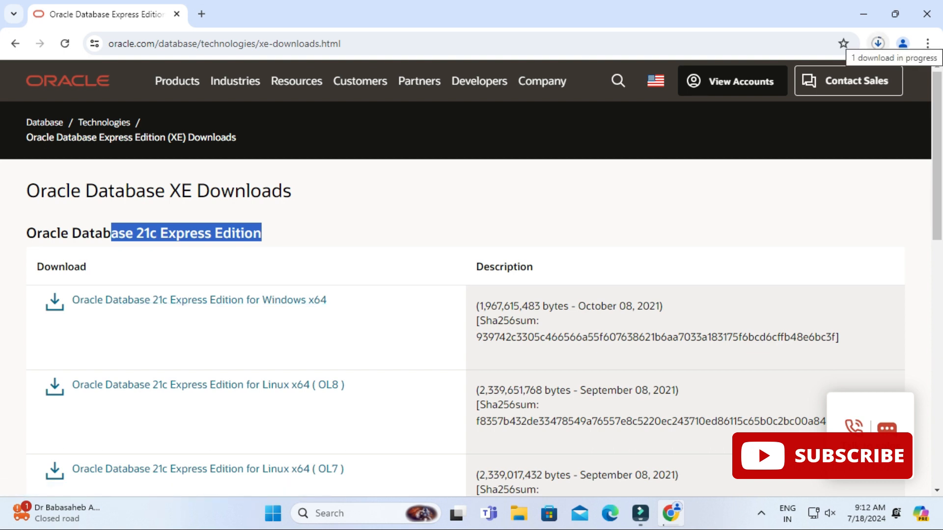
left_click(876, 43)
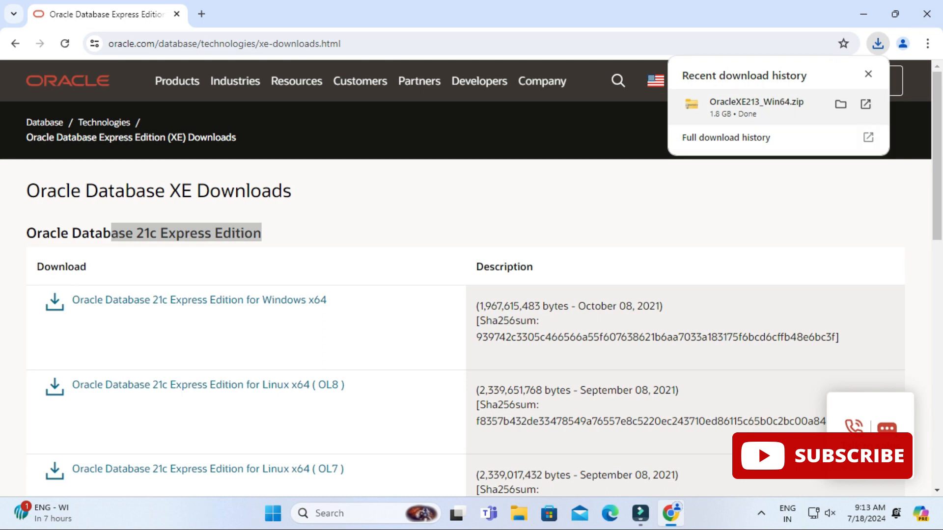
left_click(841, 104)
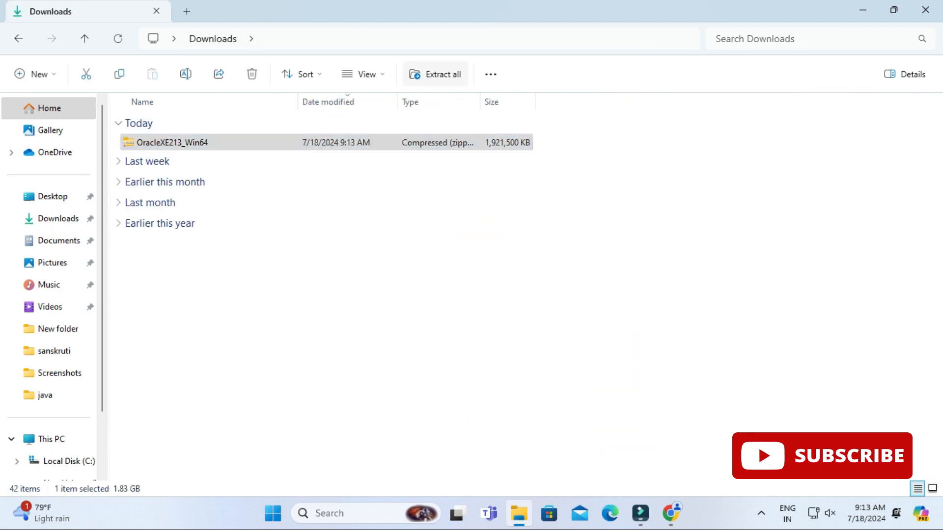
Step: Extract the OracleXE213_Win64 zip to the default folder and select setup.exe
left_click(435, 74)
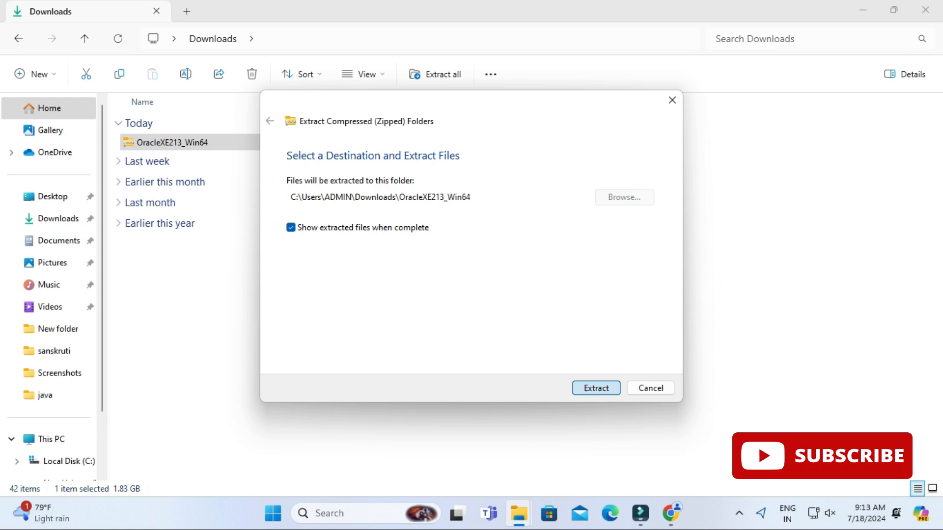
left_click(594, 388)
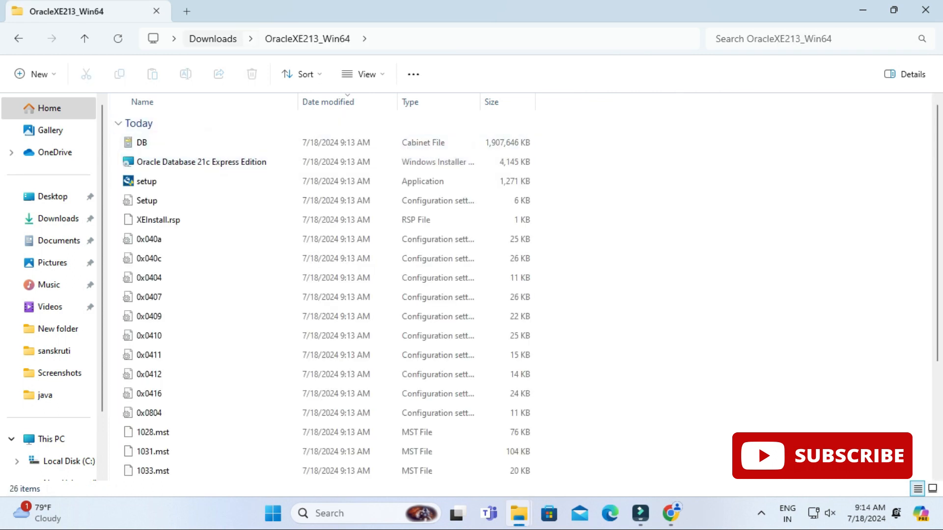
left_click(147, 181)
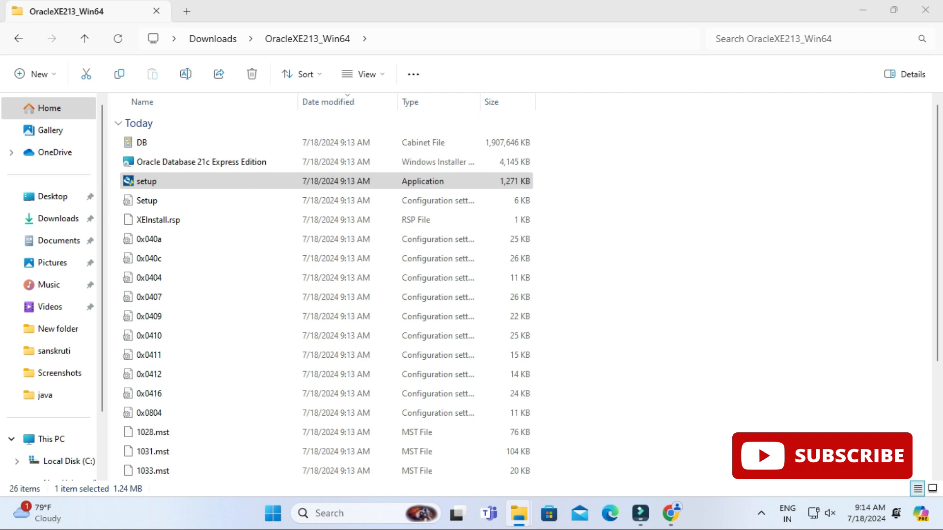
Step: Run setup, accept the license, and keep the default C:\app\ADMIN\product\21c\ destination
double_click(147, 182)
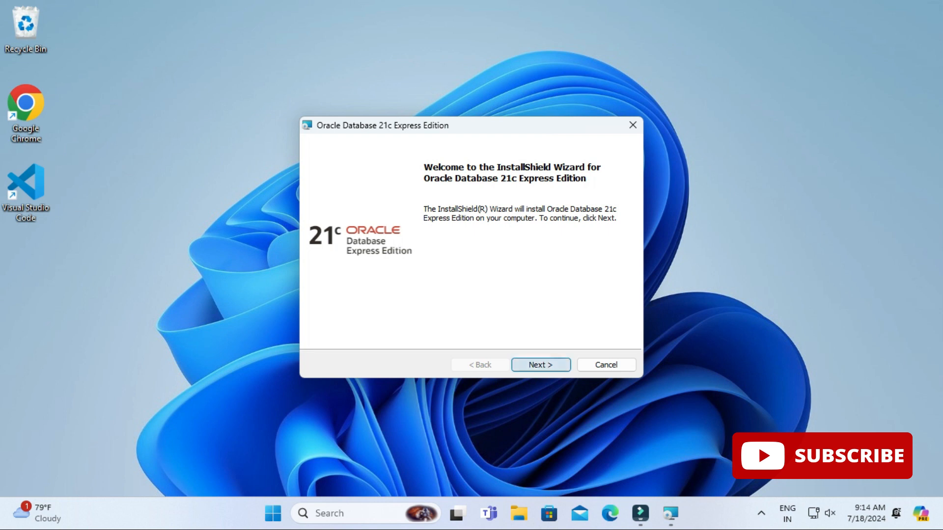
left_click(539, 365)
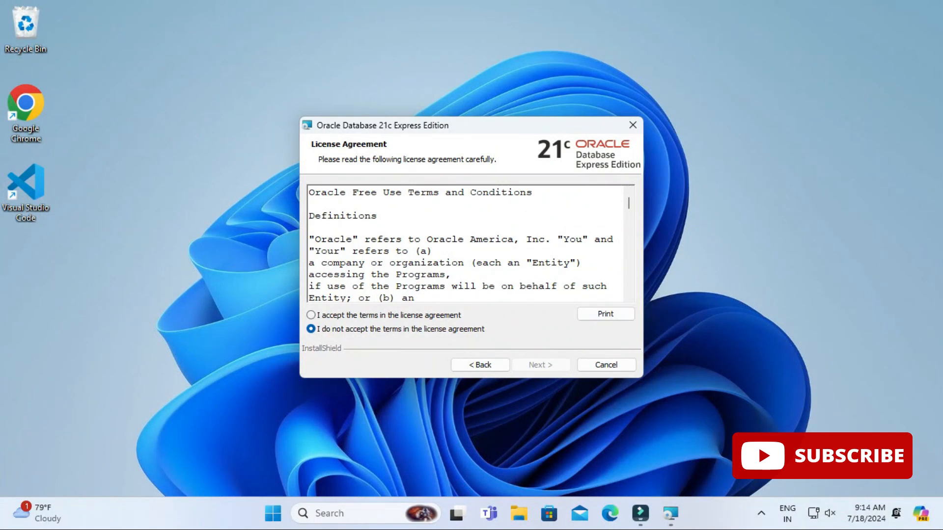
left_click(311, 315)
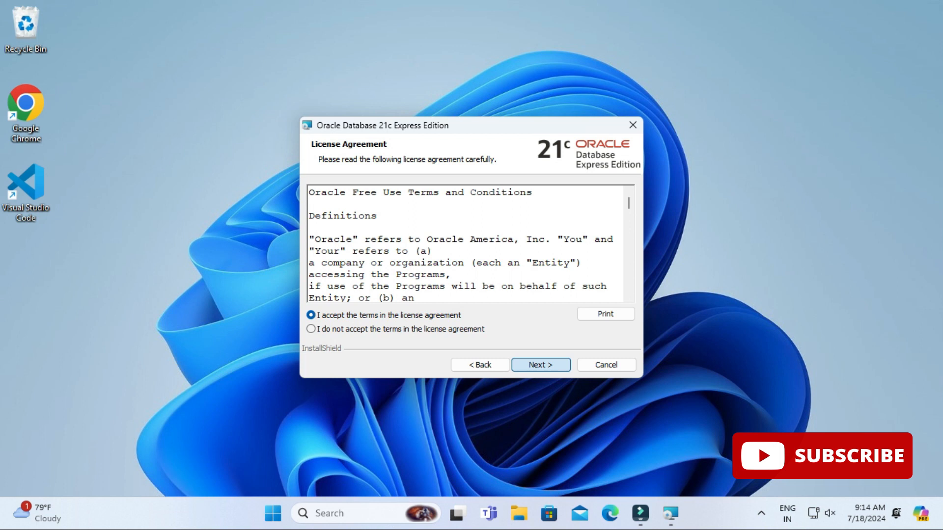
left_click(539, 364)
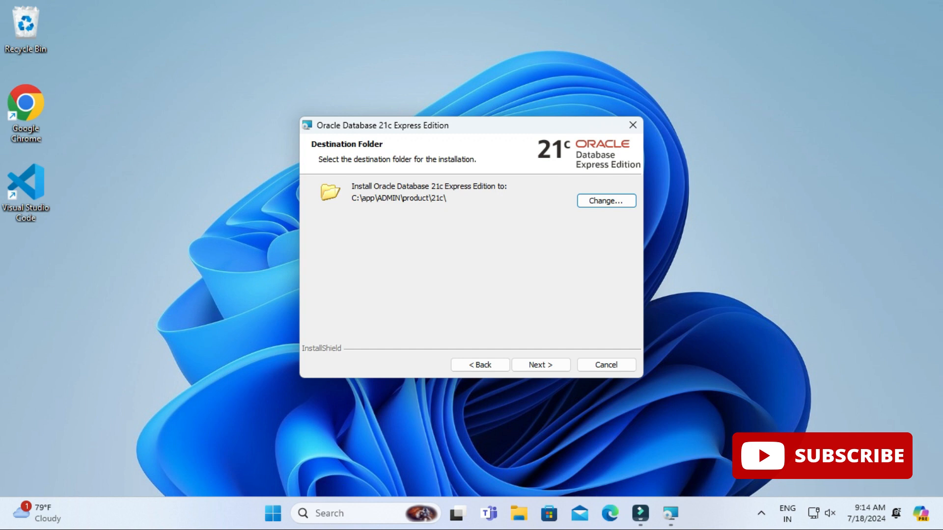
left_click(539, 364)
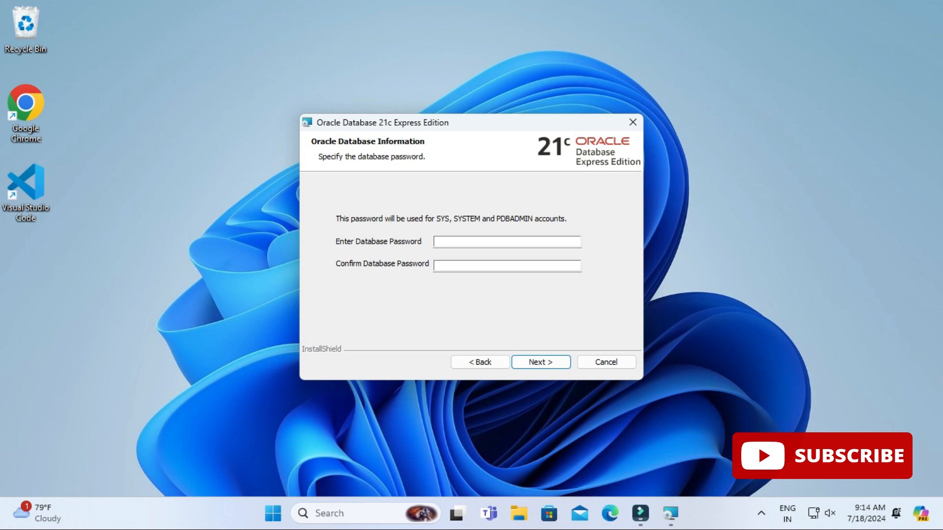
Step: Enter and confirm the database password, then continue to the Summary page
left_click(506, 241)
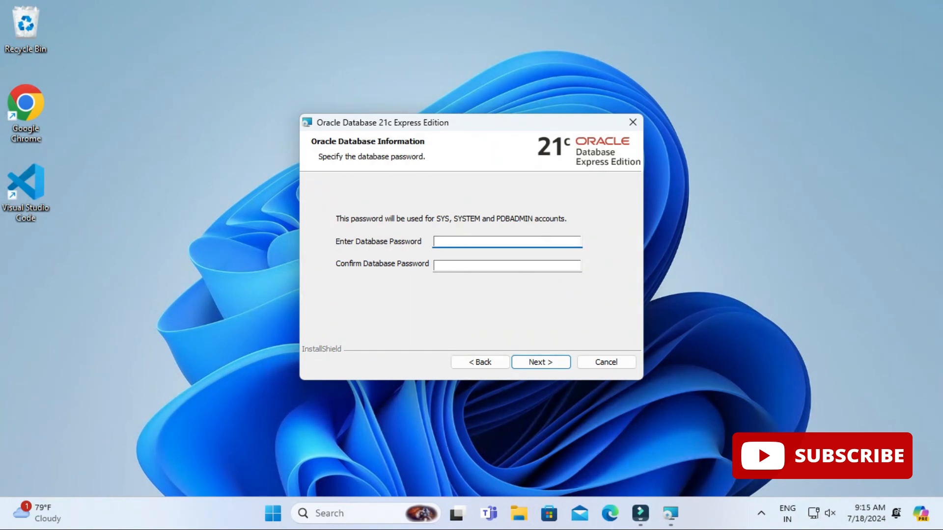
left_click(506, 241)
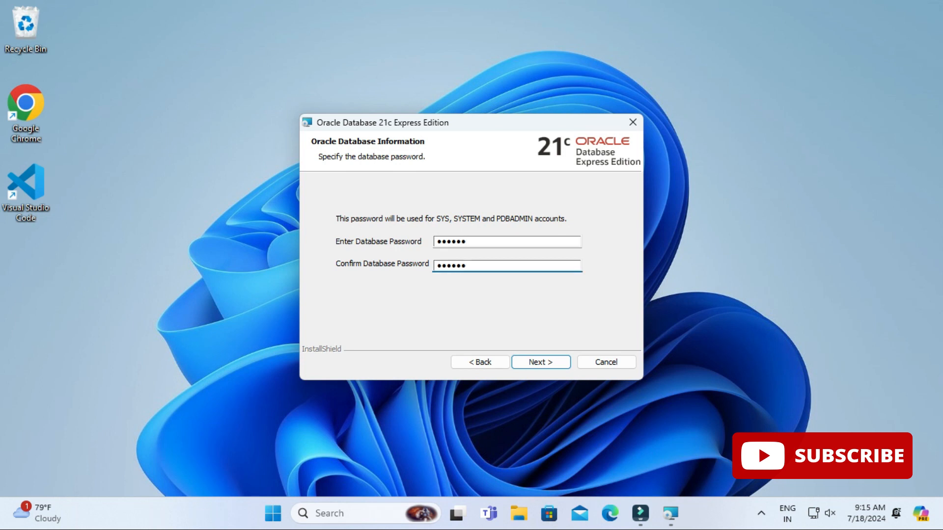
left_click(507, 265)
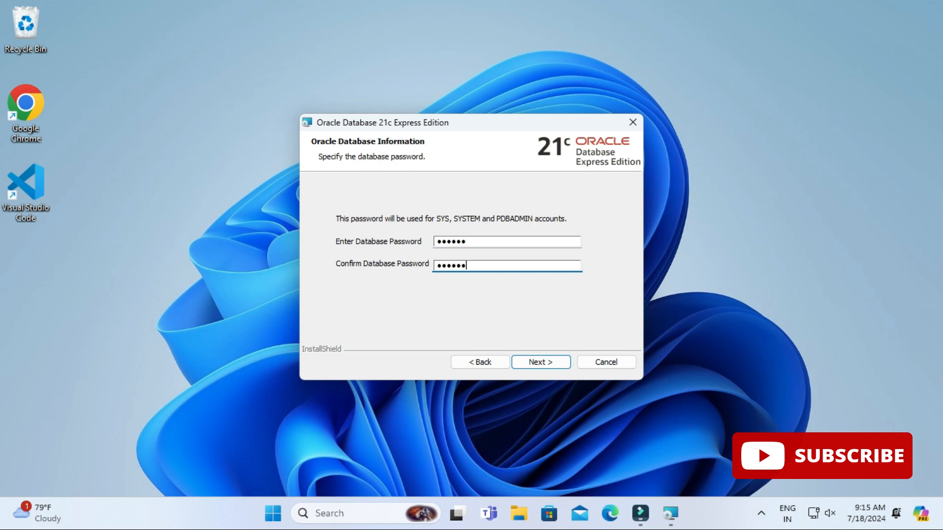
left_click(539, 362)
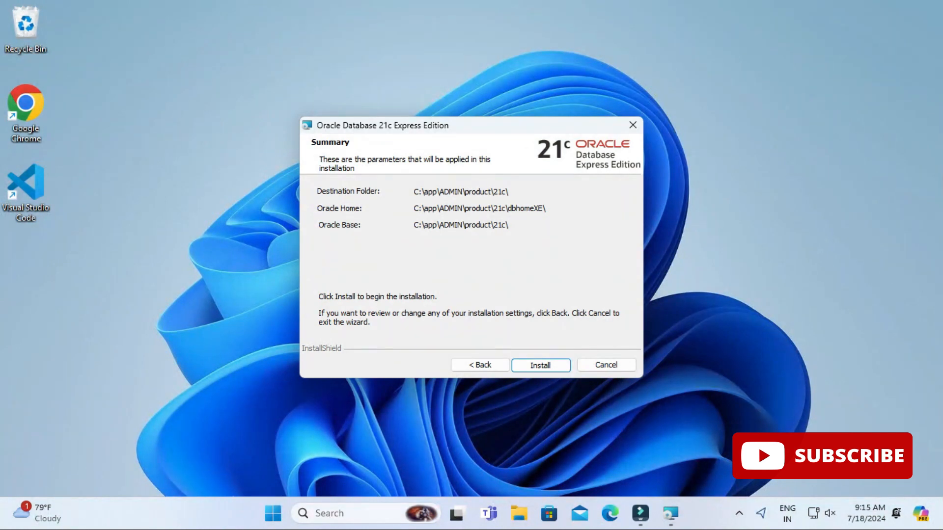
Step: Install the database and close the wizard after it reports success
left_click(539, 364)
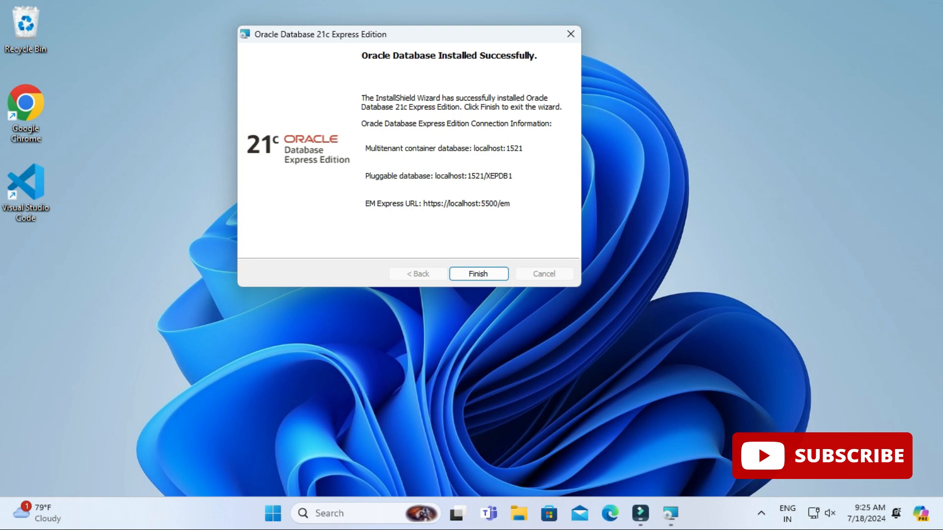
left_click(477, 274)
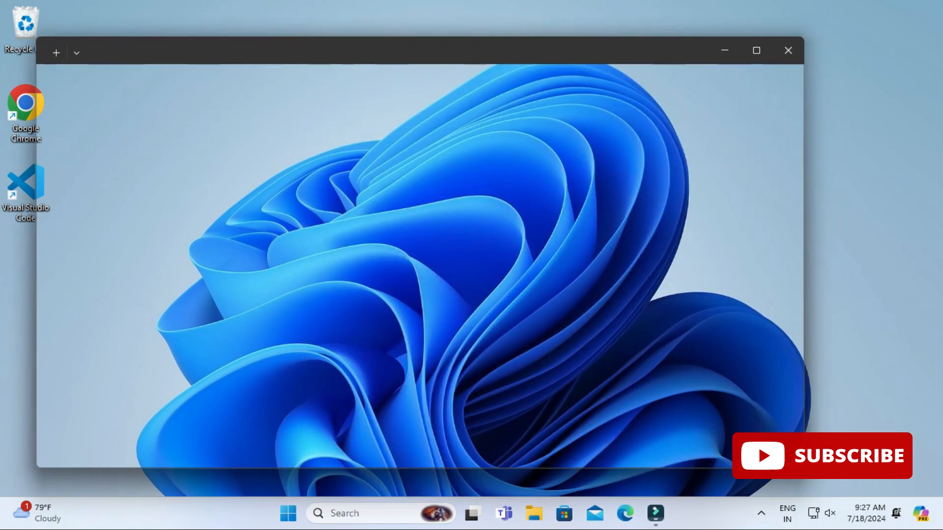
Step: Log in to SQL*Plus as user system with the database password
left_click(669, 513)
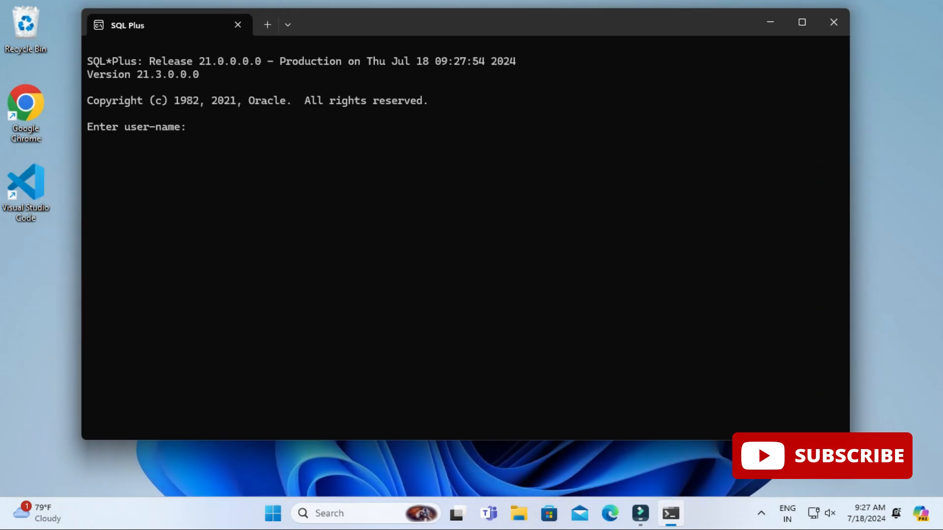
type("system")
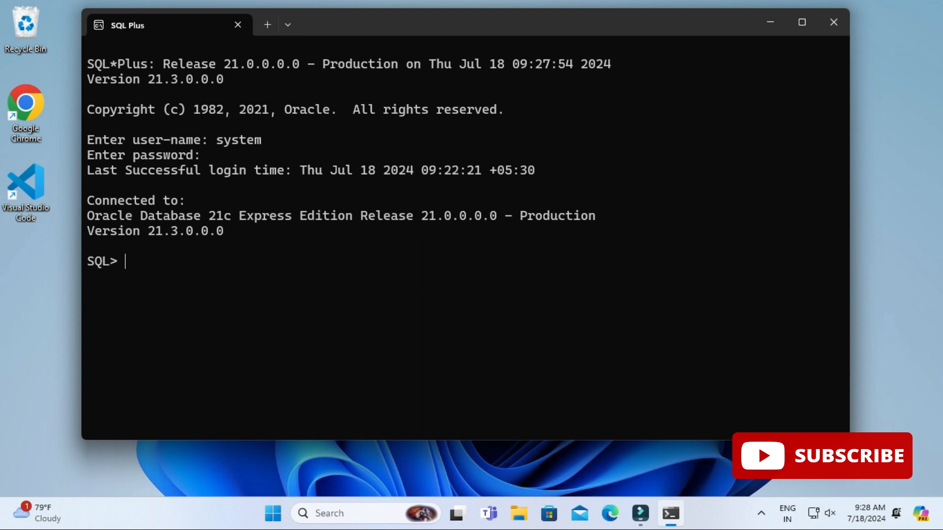
Step: Run create table students(rollno number(3), name varchar2(20)); in SQL*Plus
type("c")
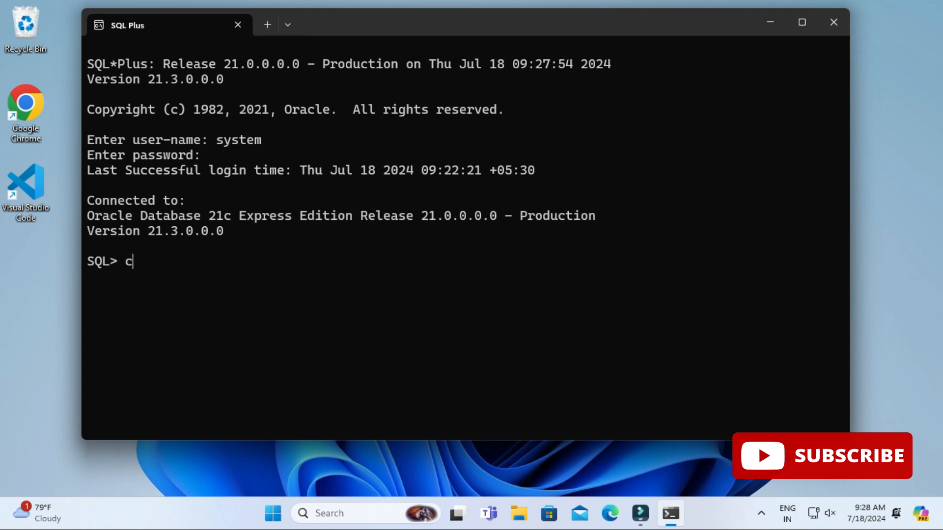
type("reate tab")
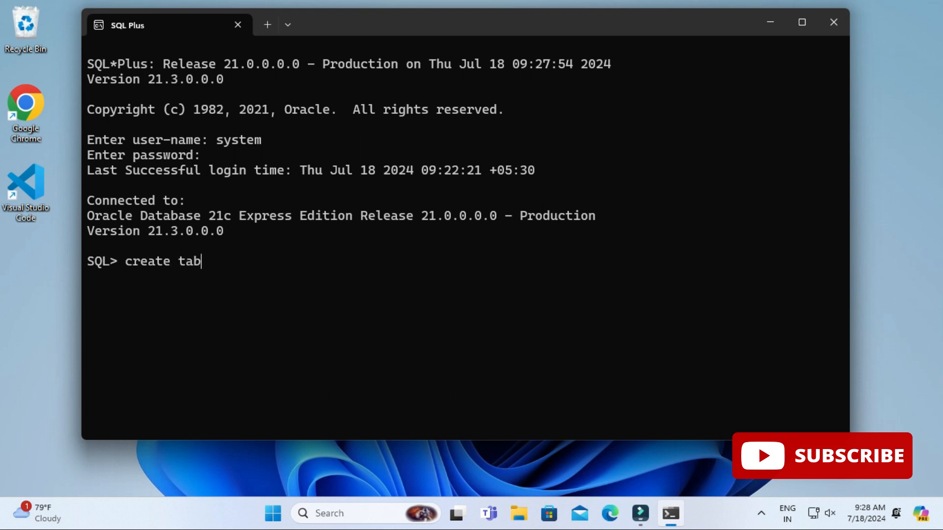
type("le student")
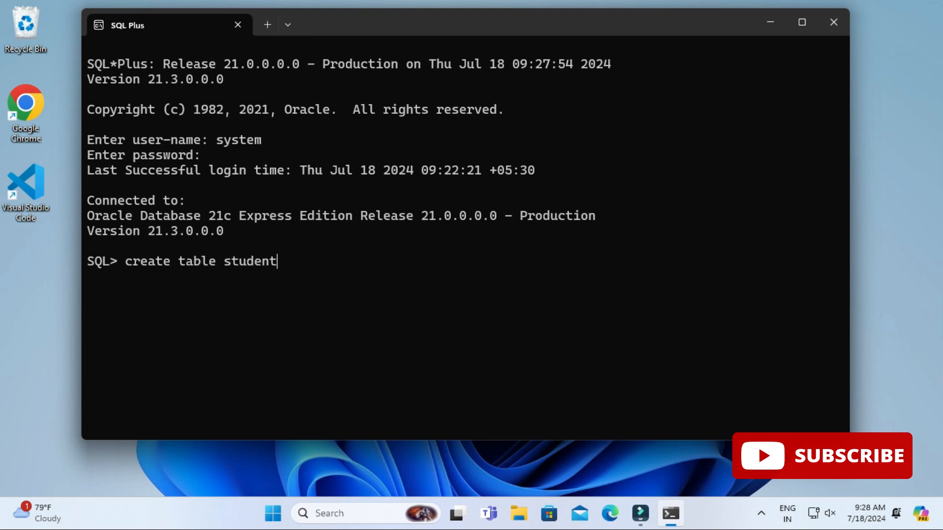
type("s(rollno")
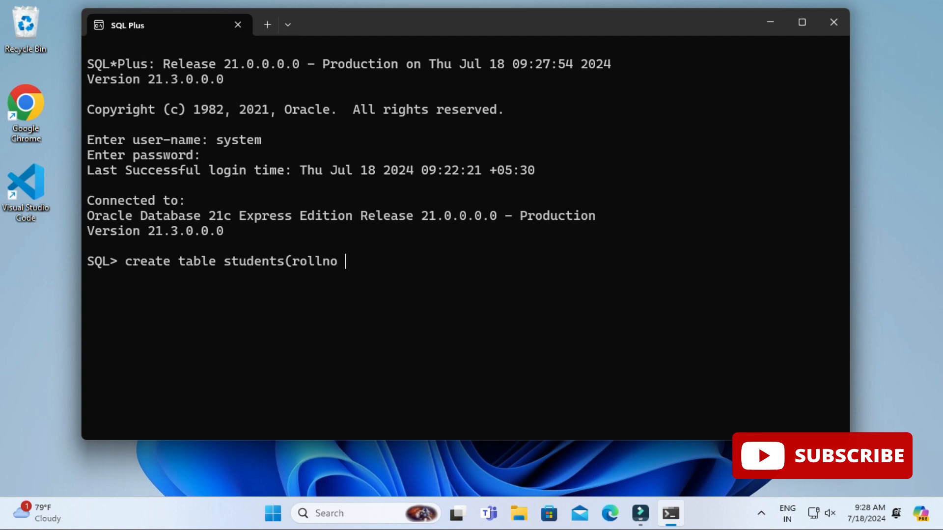
type("number")
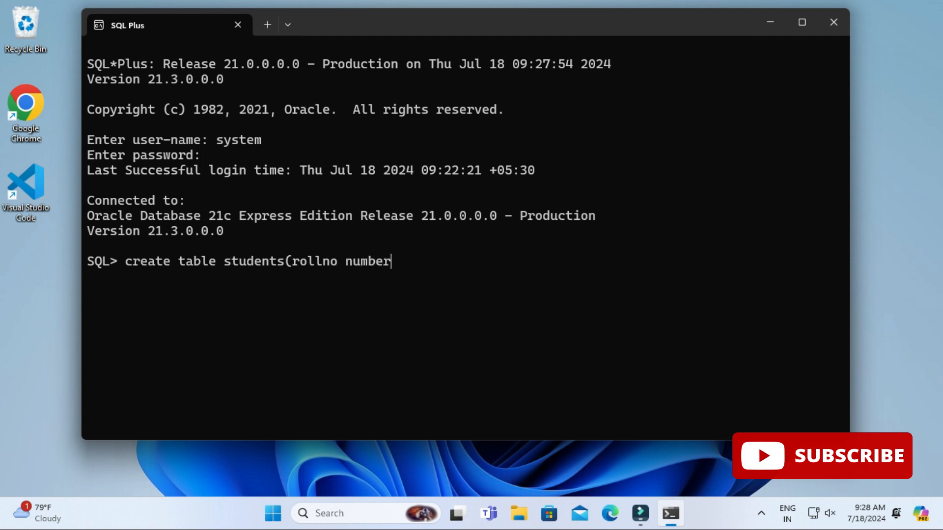
type("(3)")
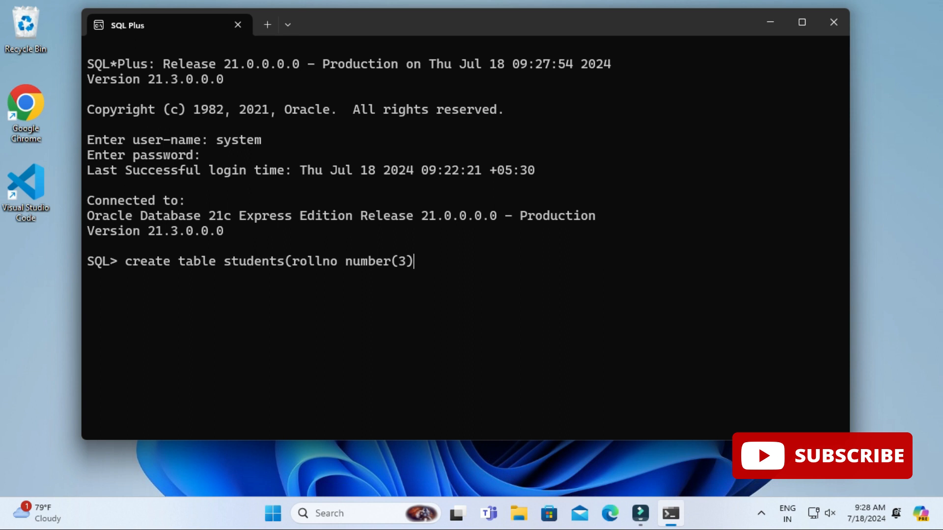
type(",name")
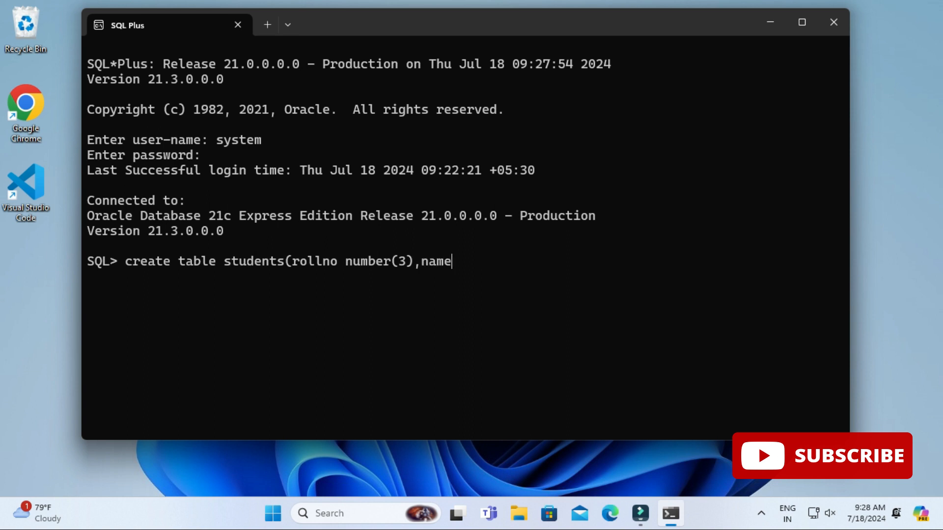
type("varchar2(20));")
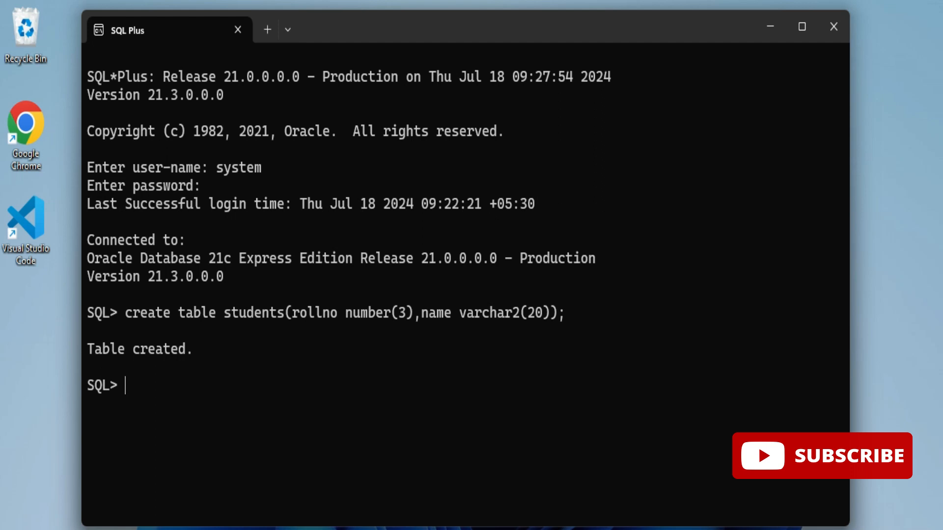
Step: Describe the students table and insert the row (1, 'sunita')
type("des")
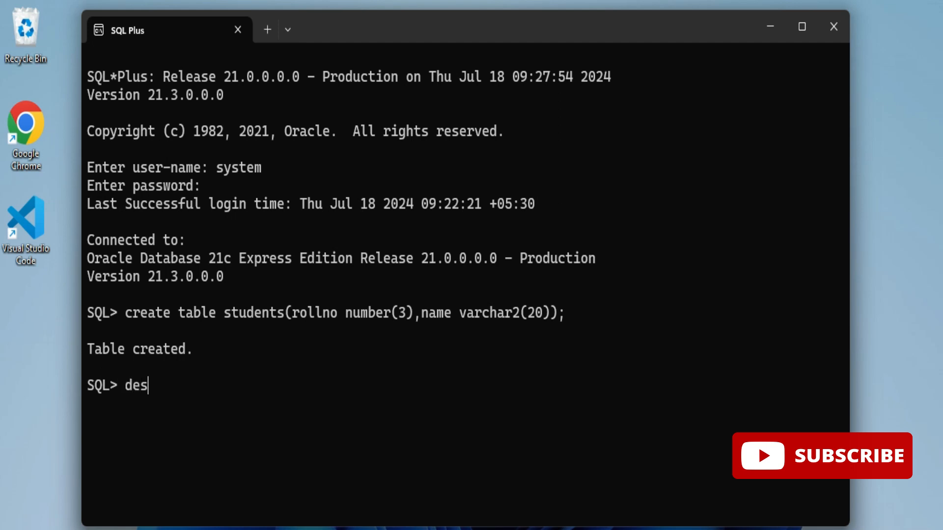
type("c students;")
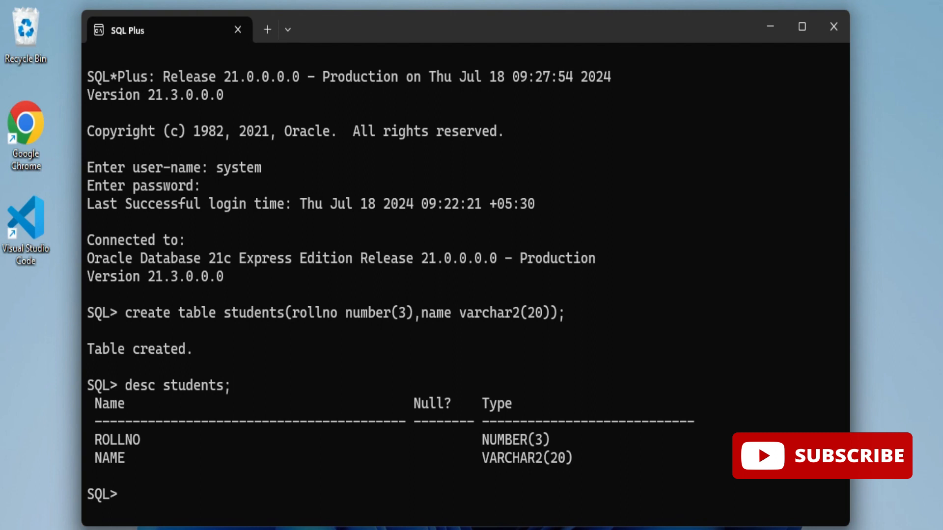
type("insert in")
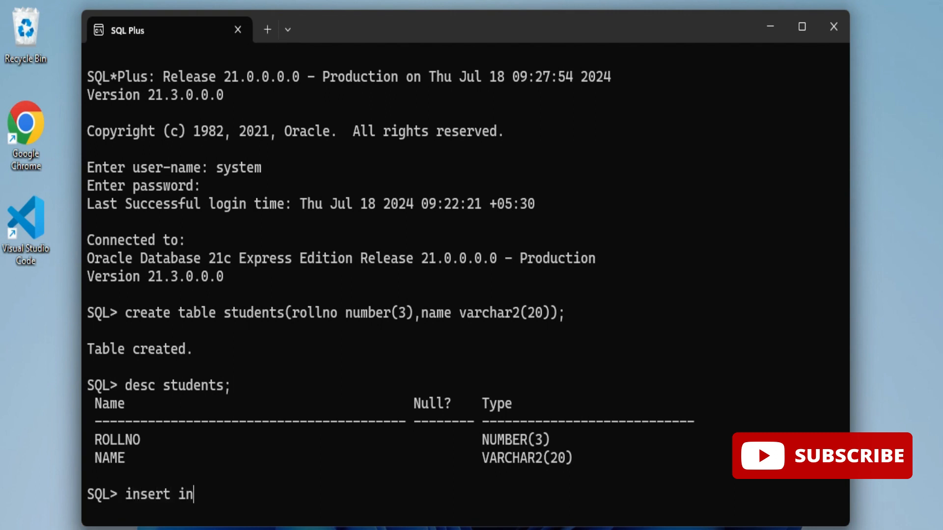
type("to student")
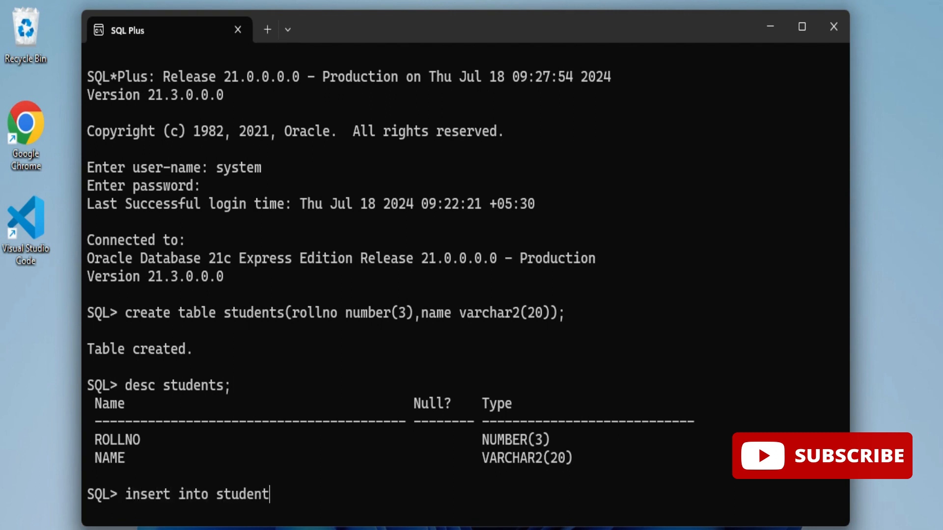
type("s values")
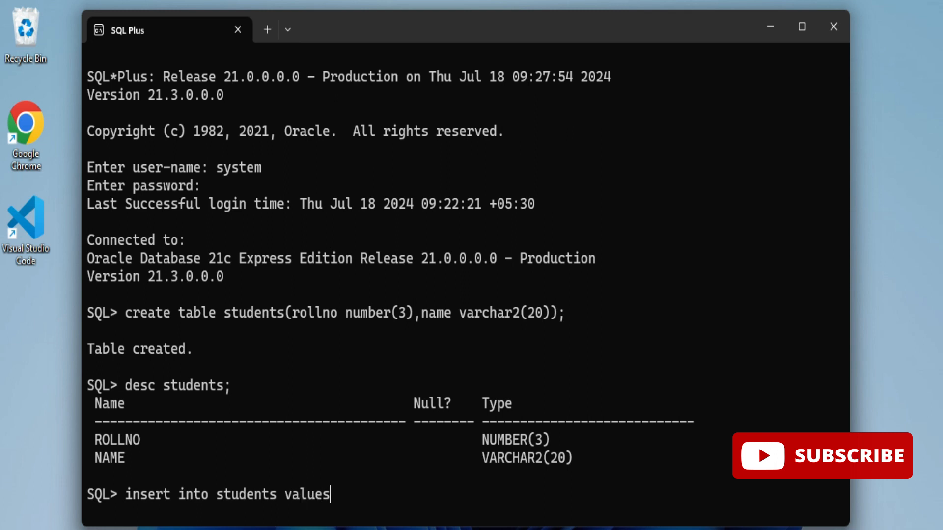
type("(1,'")
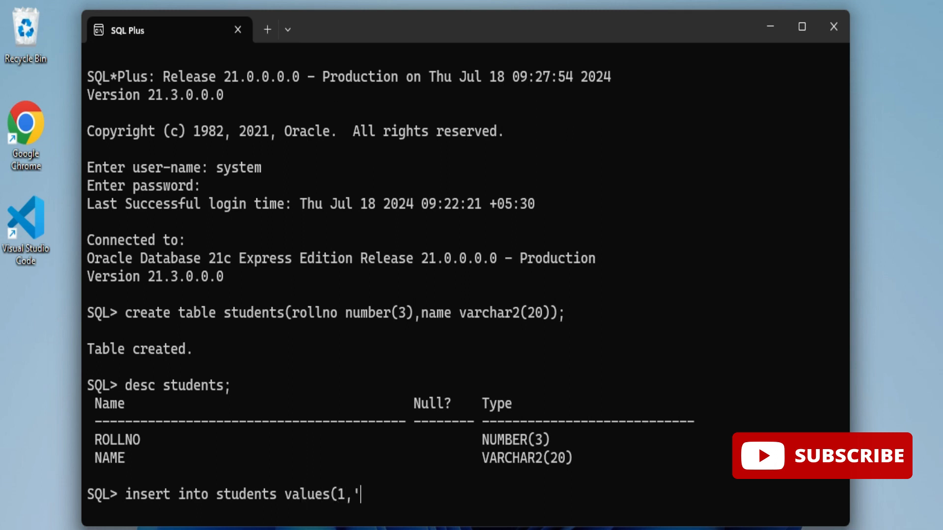
type("sunita')")
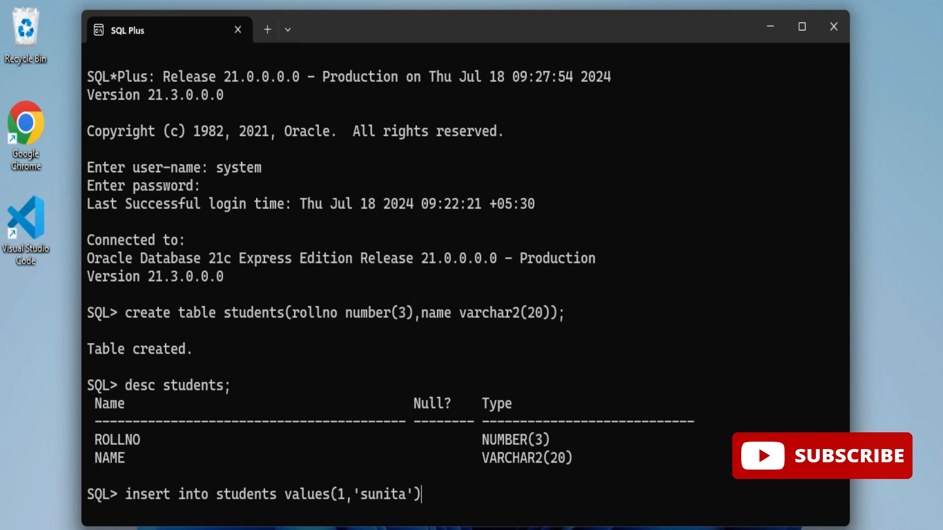
type(";")
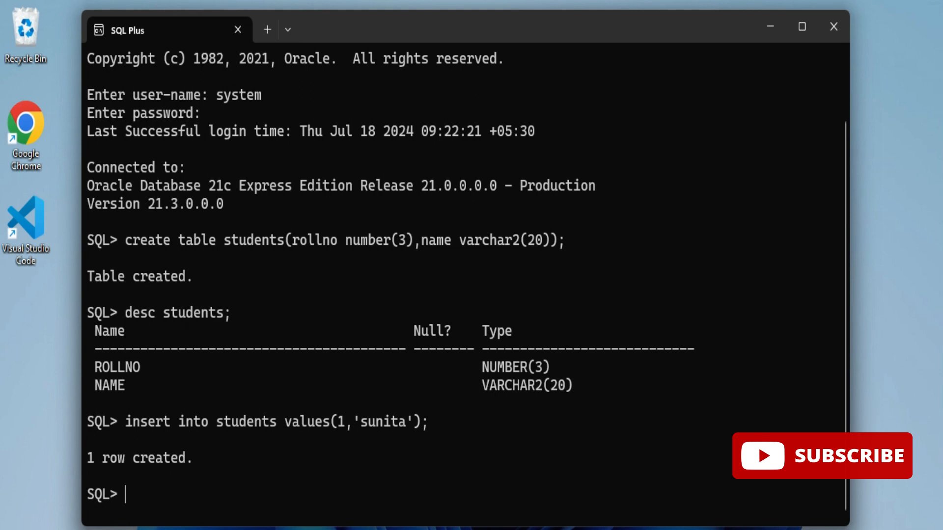
Step: Type the query select * from students; at the prompt
type("s")
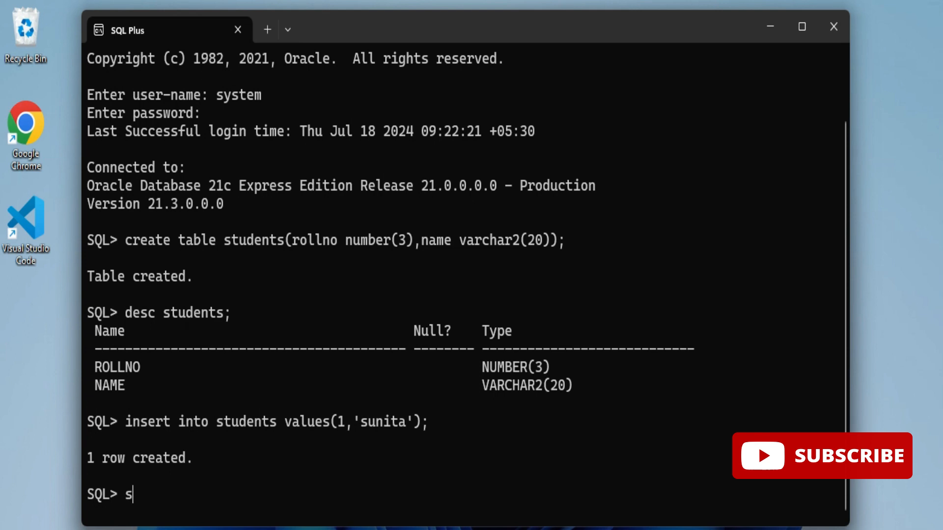
type("elect *")
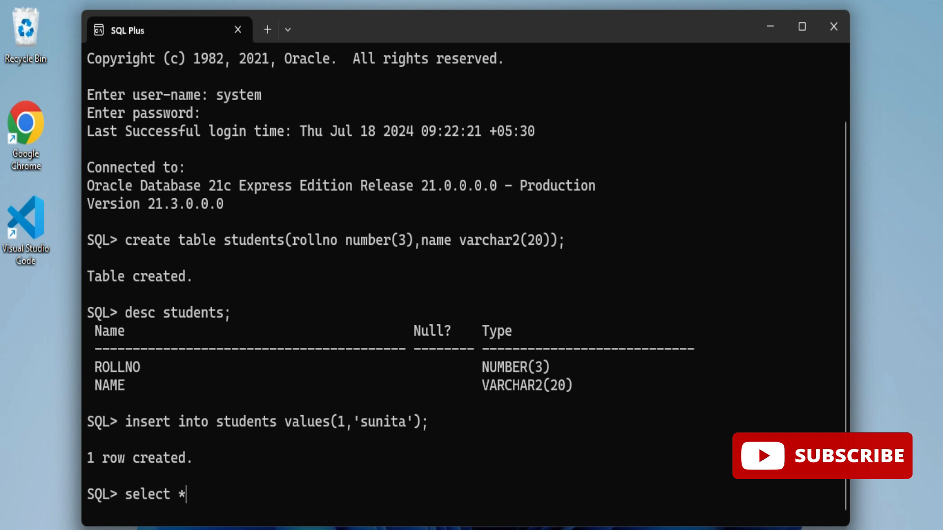
type("from stud")
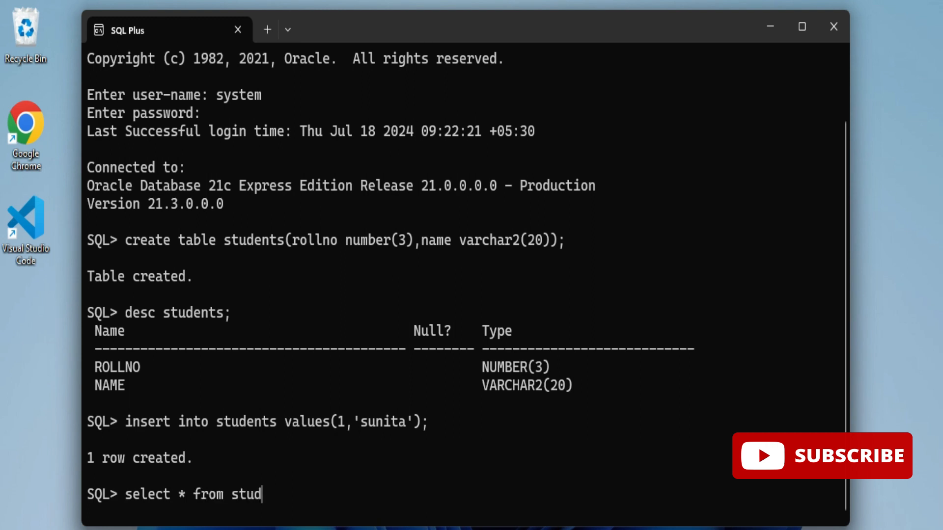
type("n")
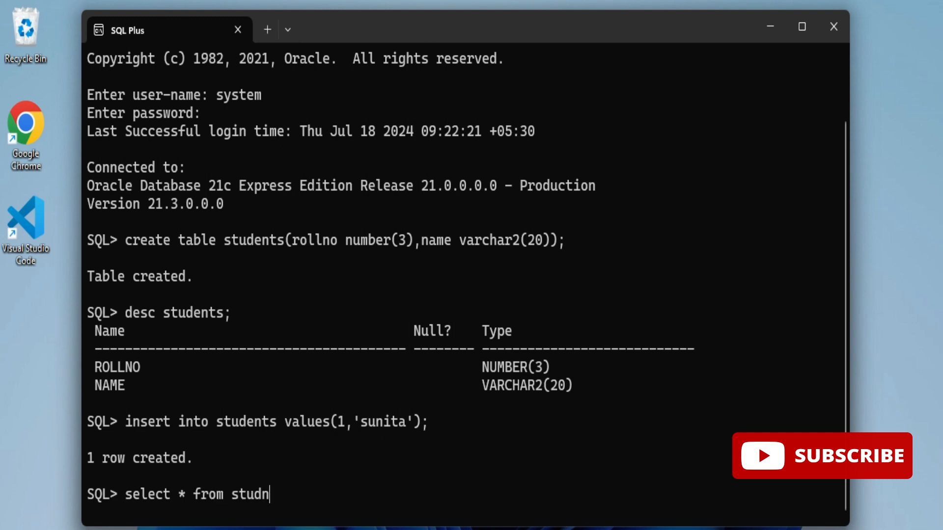
type("ents;")
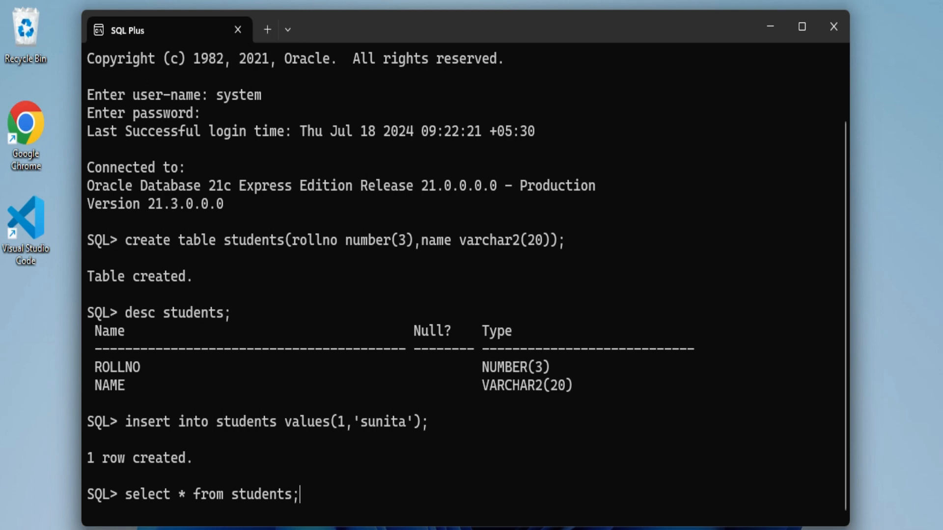